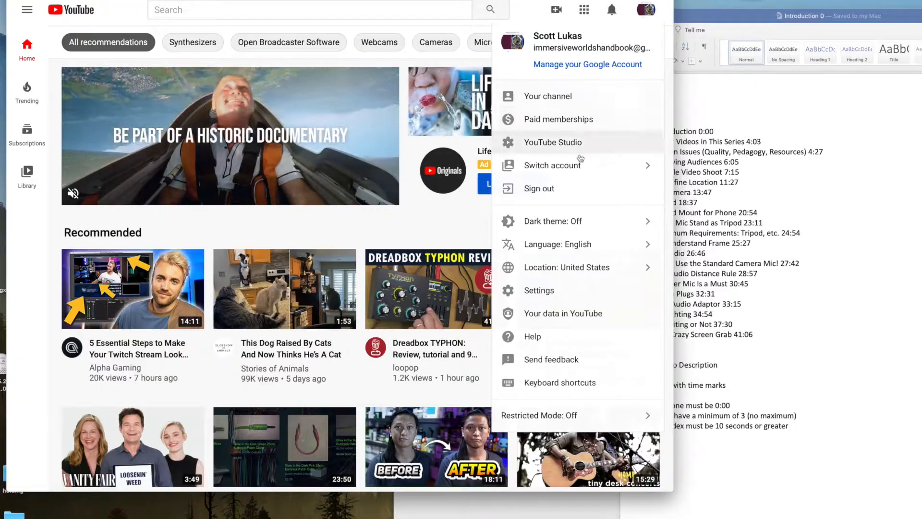
From the creator dashboard's channel videos, bring up the latest upload's watch page.
click(552, 142)
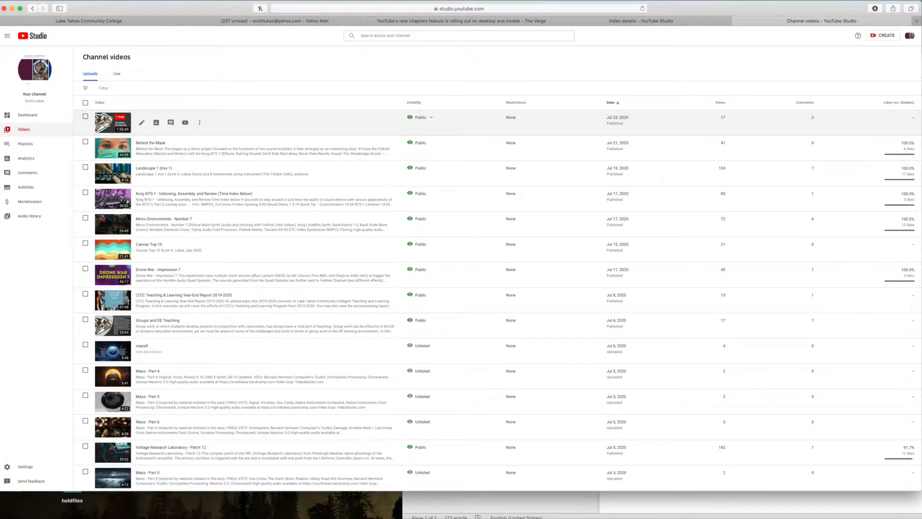
click(112, 122)
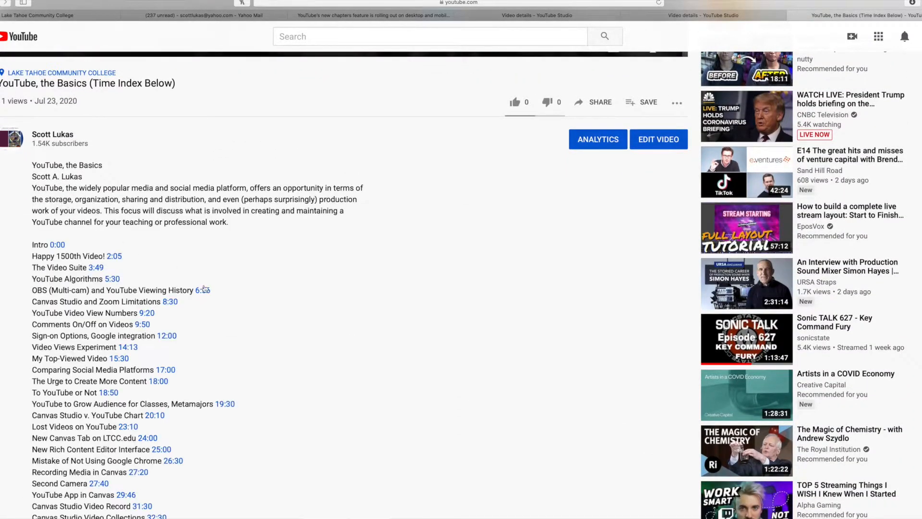
scroll(down, 3)
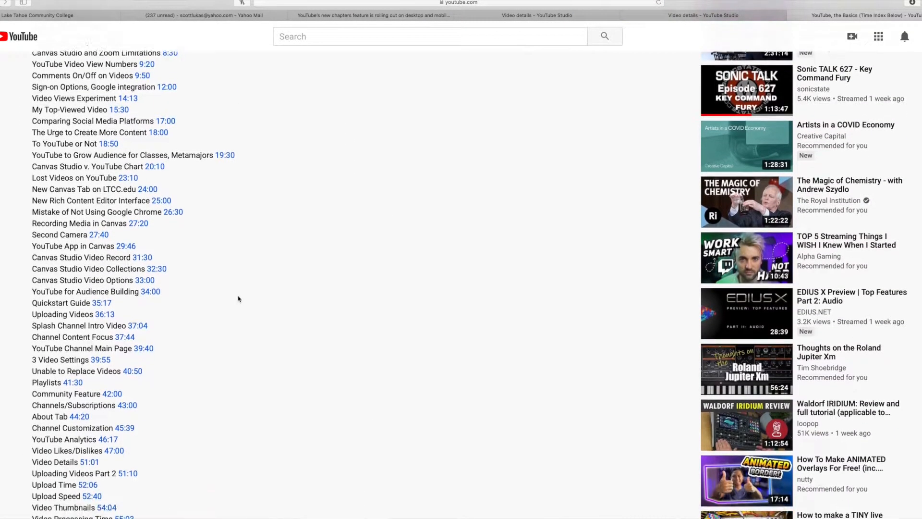
scroll(up, 3)
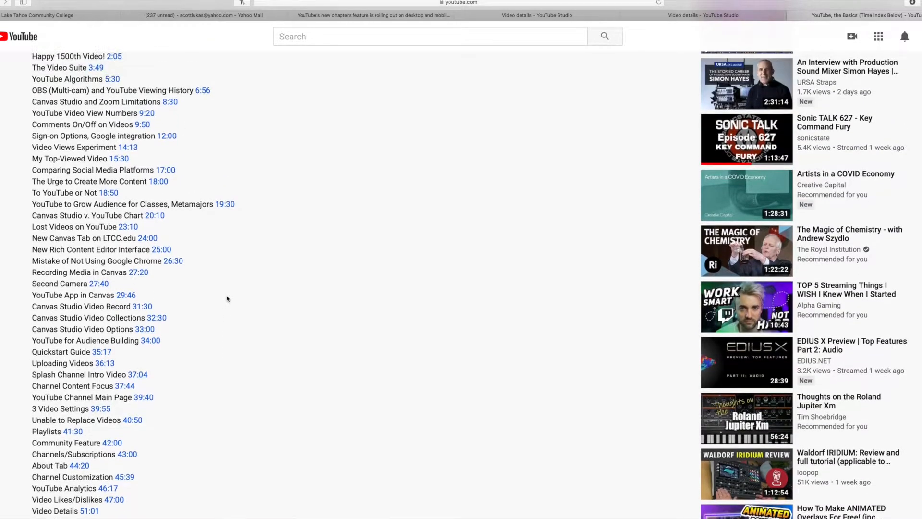
scroll(down, 3)
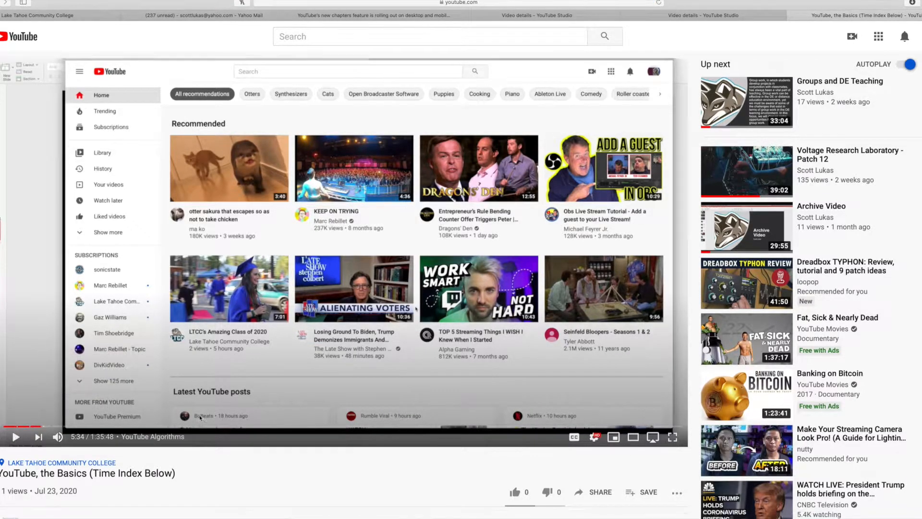
scroll(down, 3)
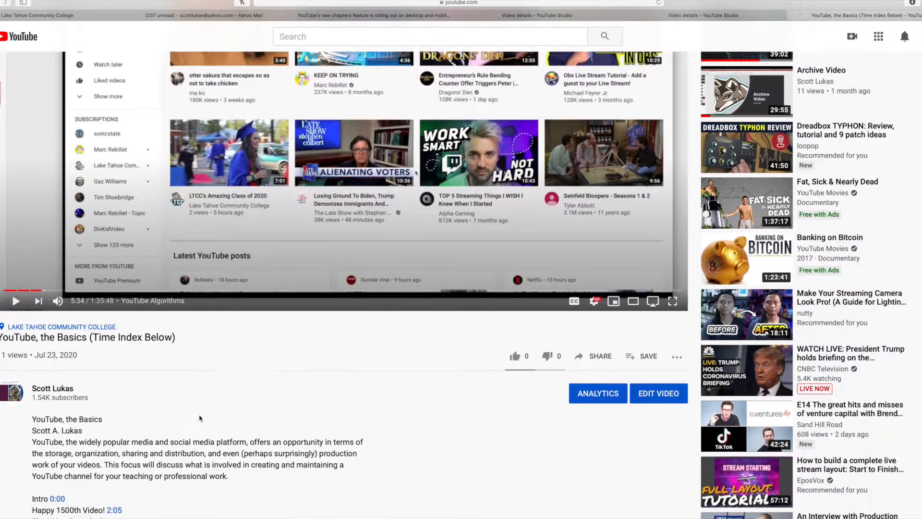
scroll(down, 3)
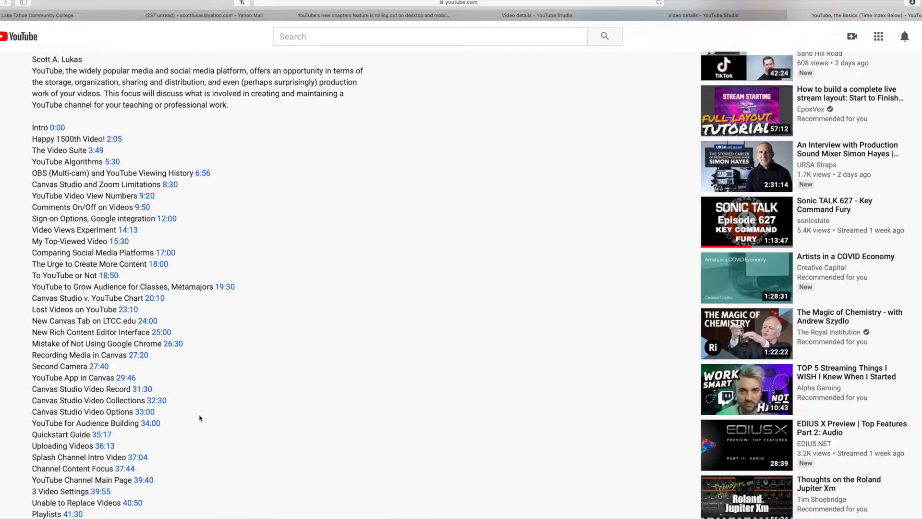
scroll(down, 3)
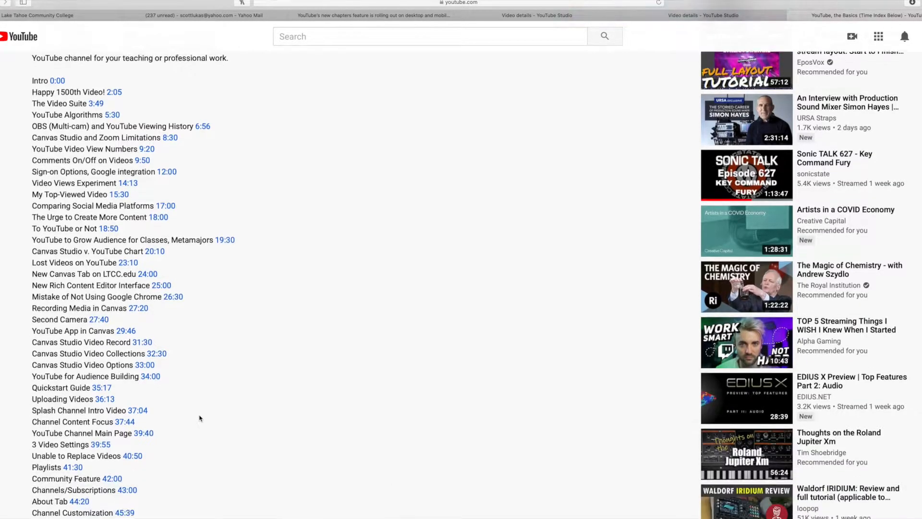
scroll(down, 3)
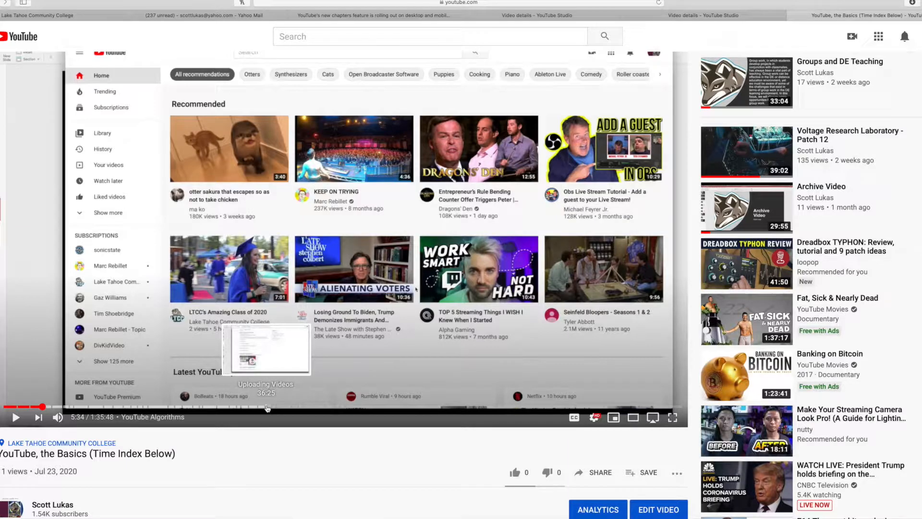
Move playback to 36:13 in the Uploading Videos chapter via its seek-bar segment.
click(266, 406)
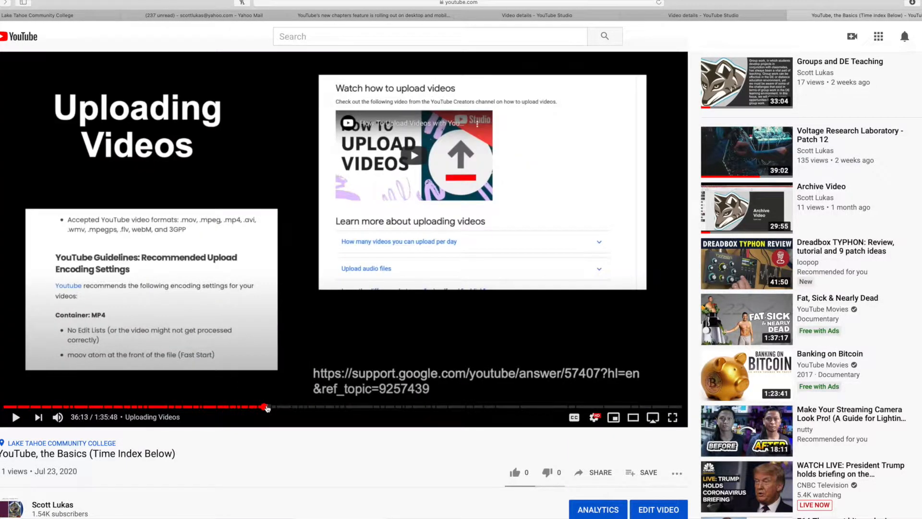
mouse_move(320, 407)
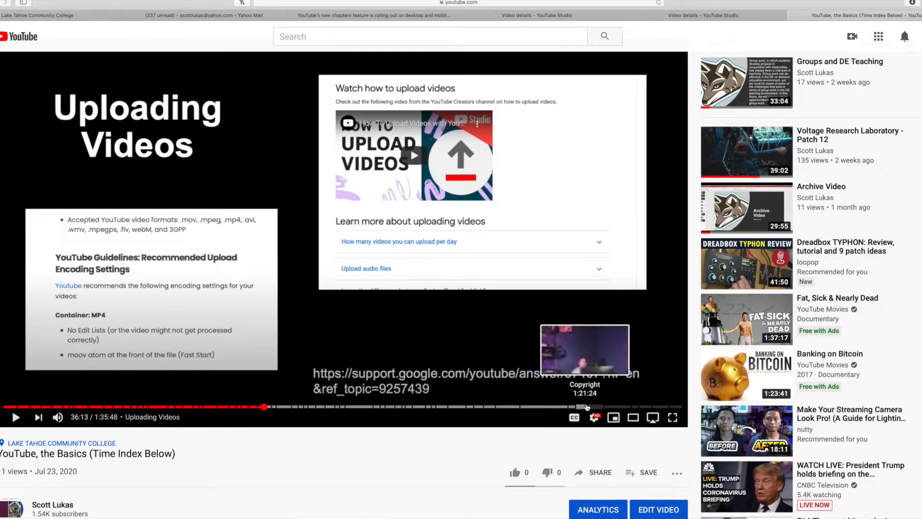
mouse_move(307, 403)
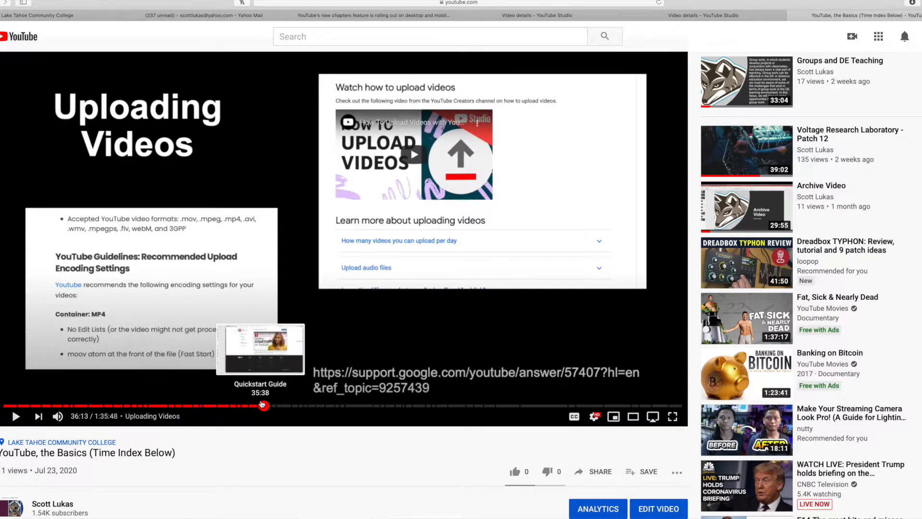
mouse_move(566, 277)
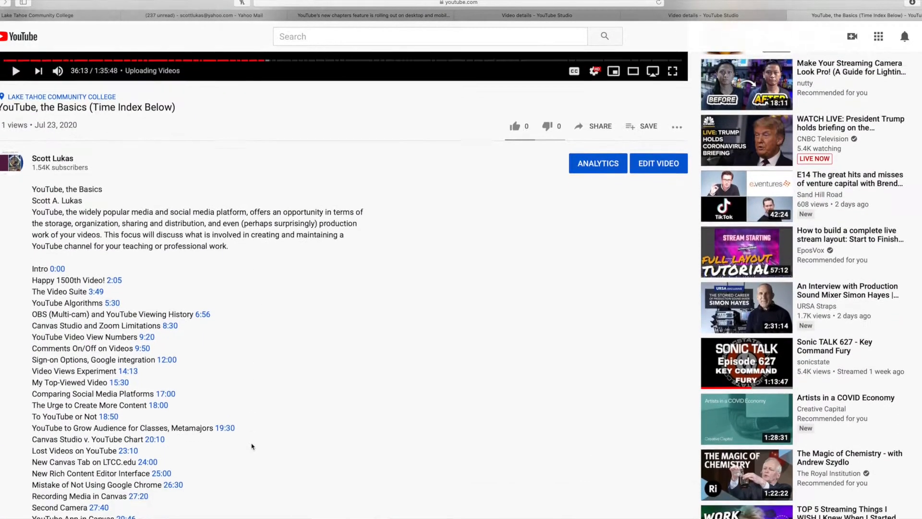
Scroll the Location Video details editor down to its title and description fields.
scroll(down, 3)
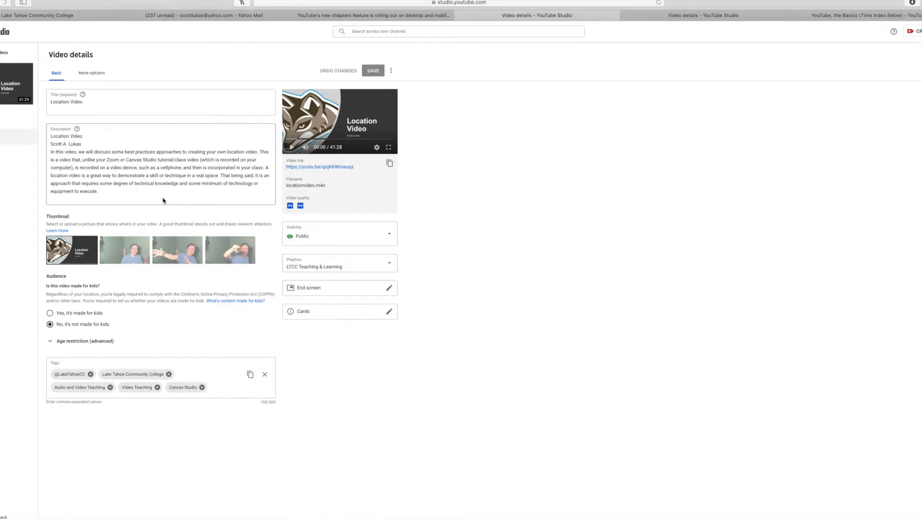
mouse_move(743, 277)
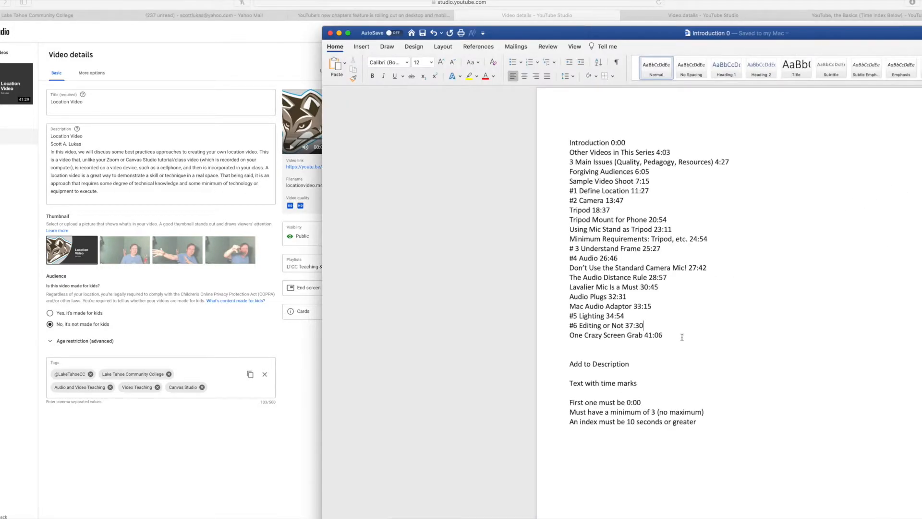
Copy the whole timestamped chapter list from the Word document for the description.
drag(597, 142, 662, 335)
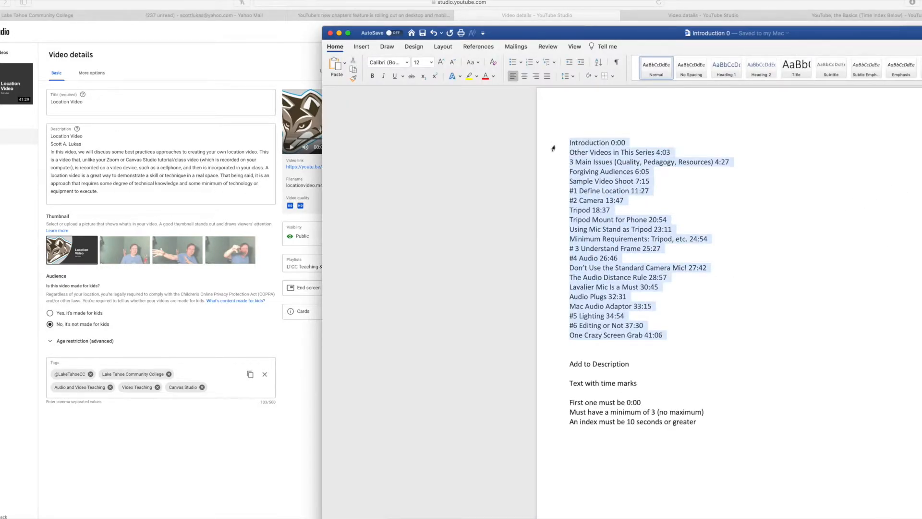
click(629, 142)
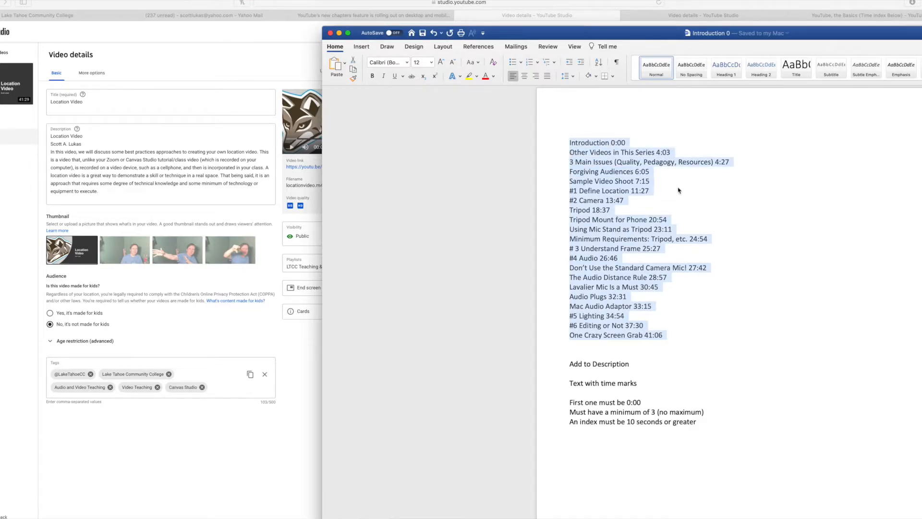
click(642, 171)
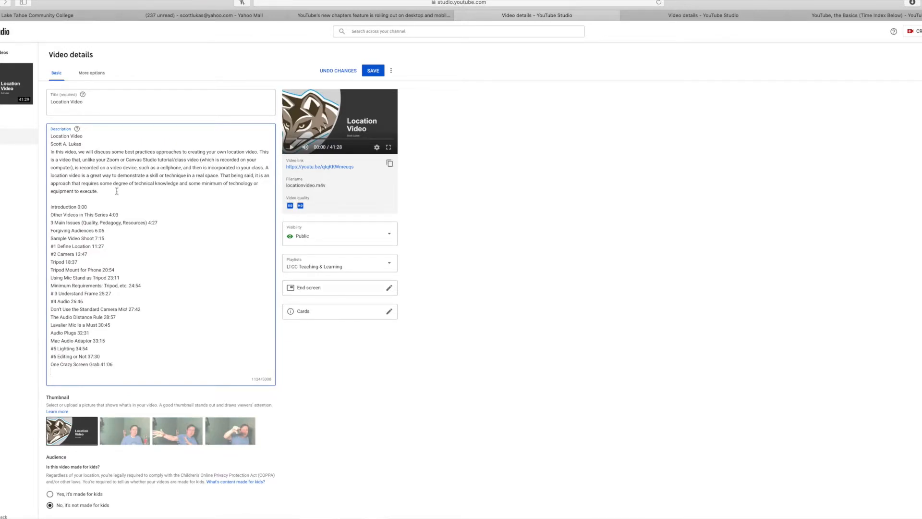
Save the Location Video details and go to its public watch page.
click(373, 70)
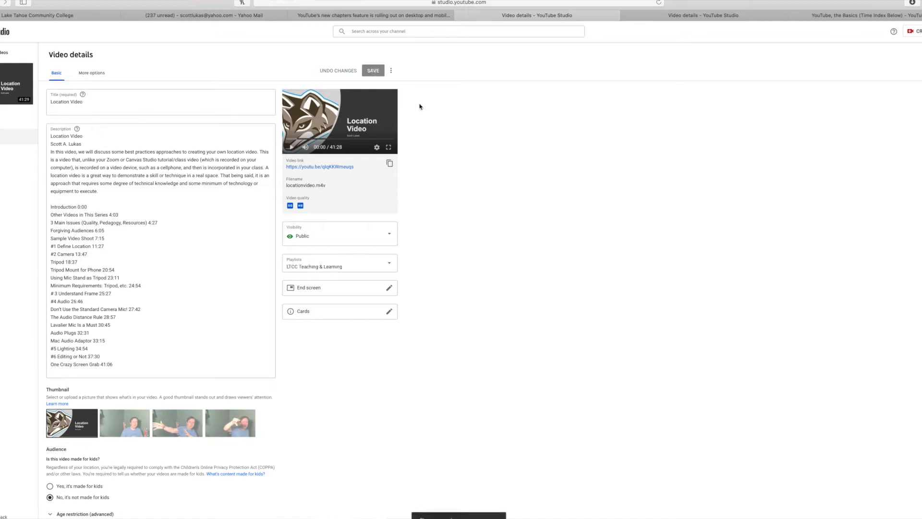
click(595, 14)
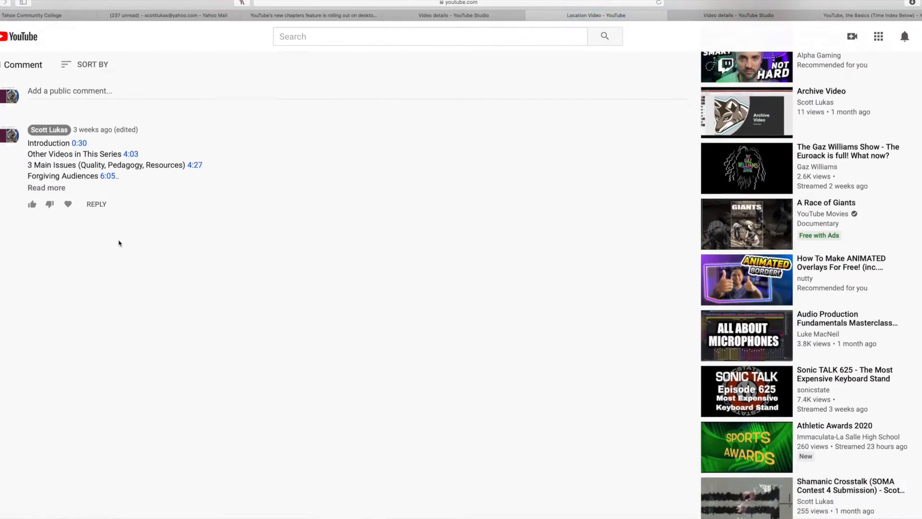
Expand the old timestamp comment and confirm its deletion.
click(46, 187)
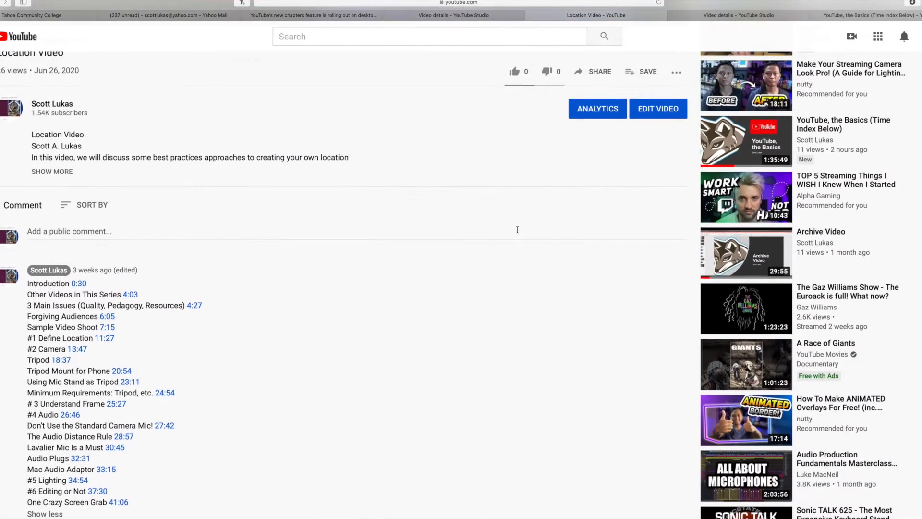
scroll(down, 3)
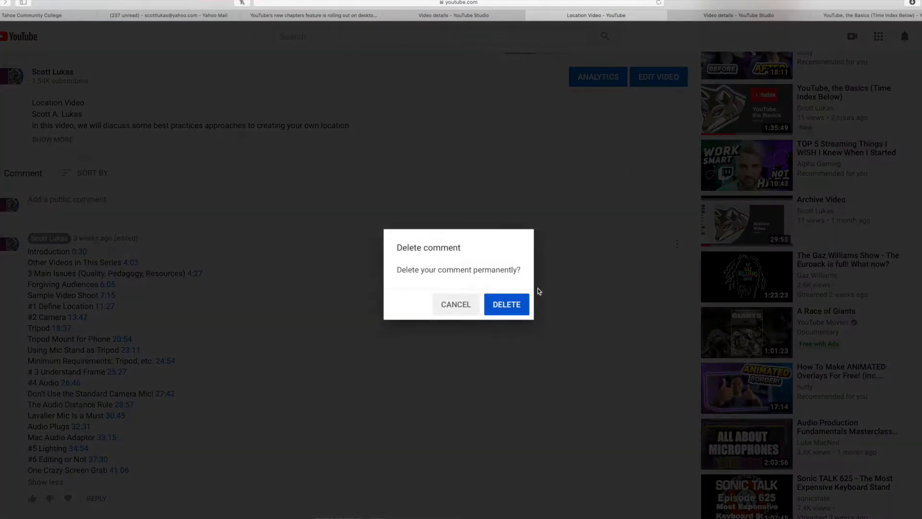
click(506, 304)
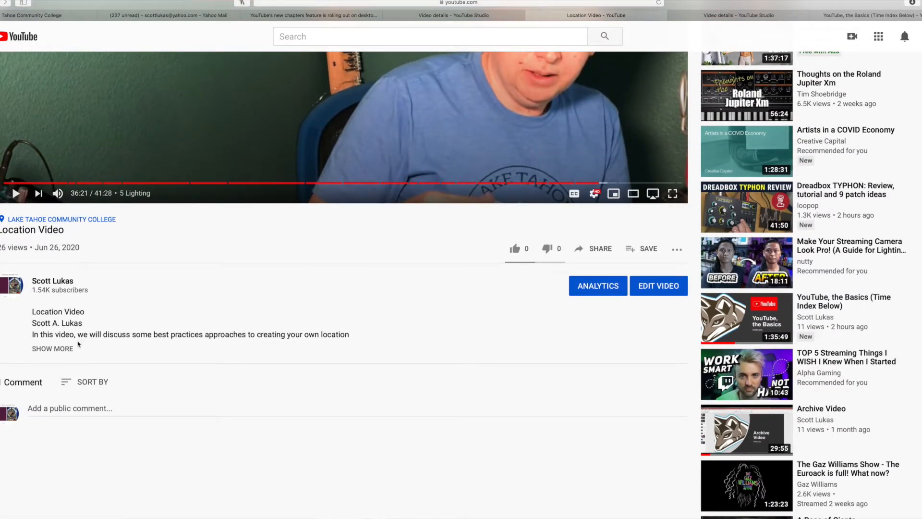
Expand the description's chapter list and jump playback to 11:28 in #1 Define Location.
click(52, 348)
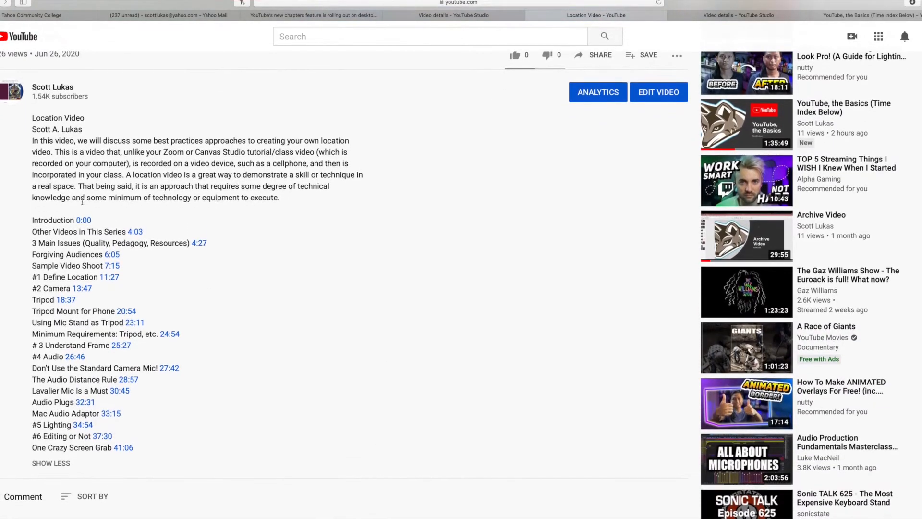
mouse_move(158, 208)
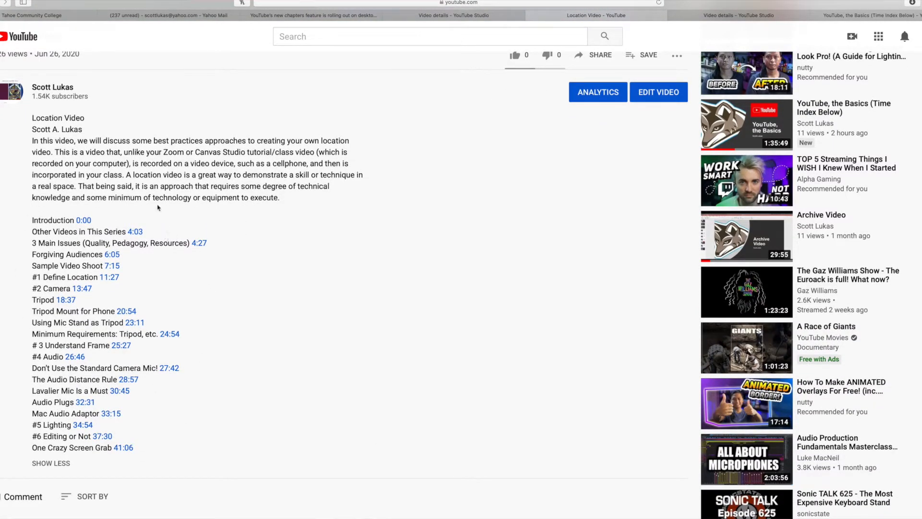
scroll(down, 3)
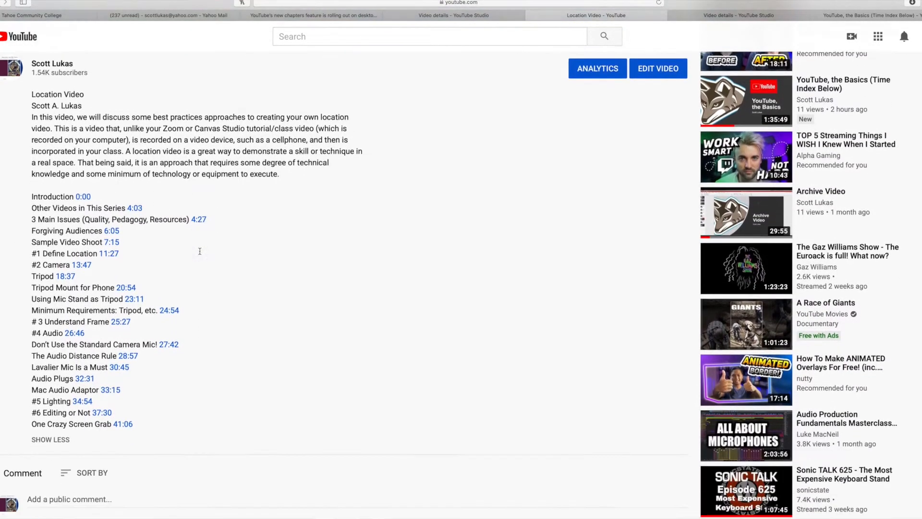
mouse_move(249, 342)
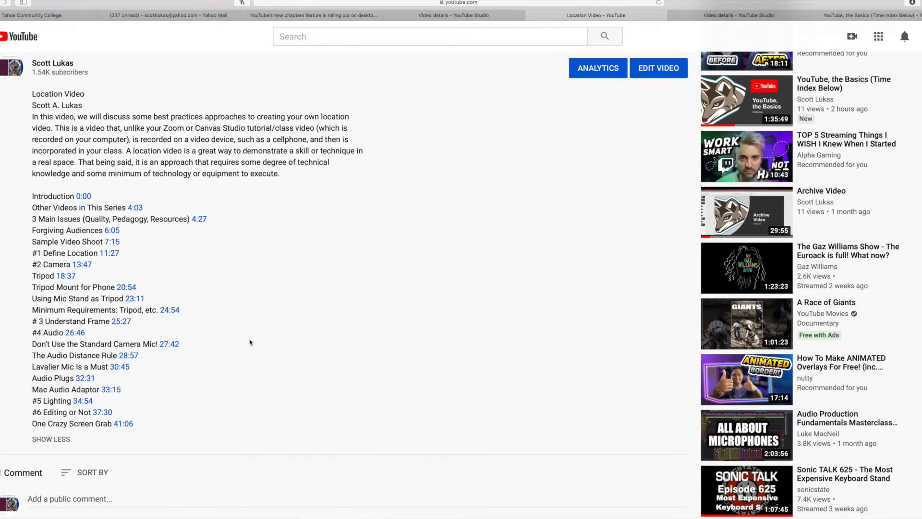
click(111, 253)
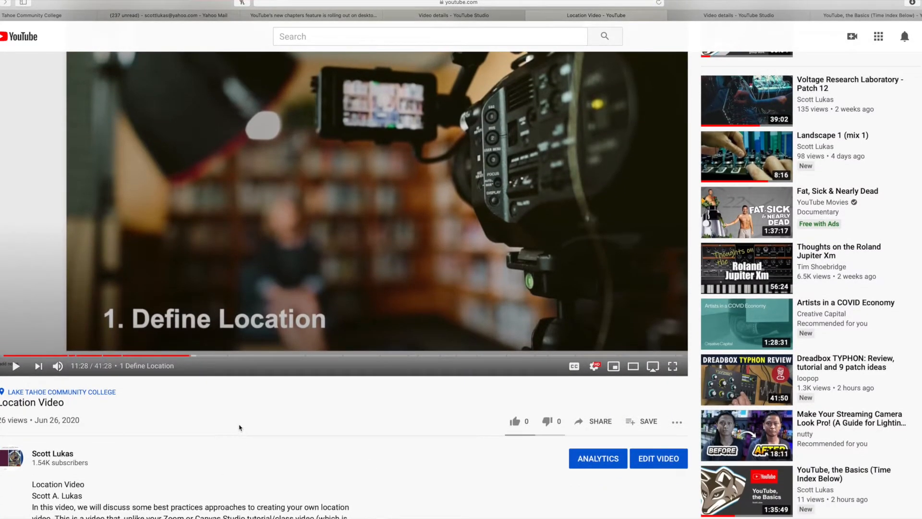
mouse_move(205, 355)
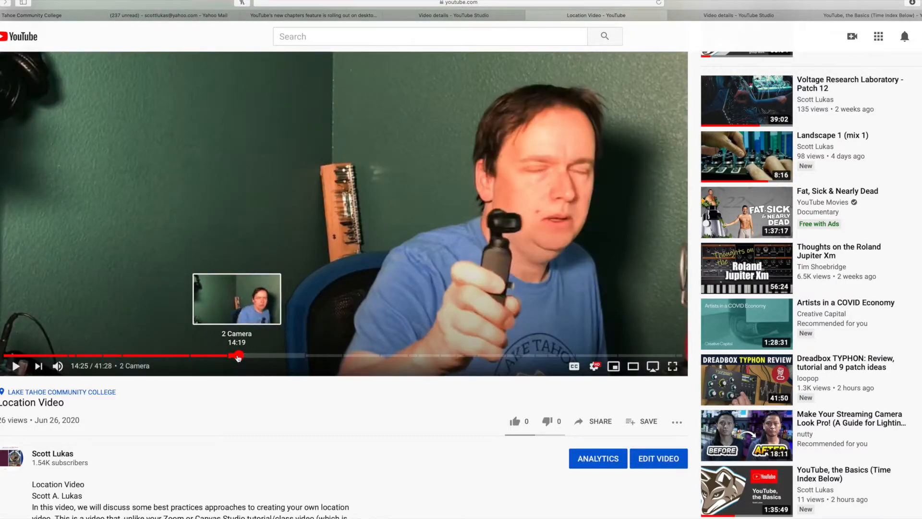
Jump to the 2 Camera chapter, then scrub to 31:49 in Lavalier Mic Is a Must.
click(237, 356)
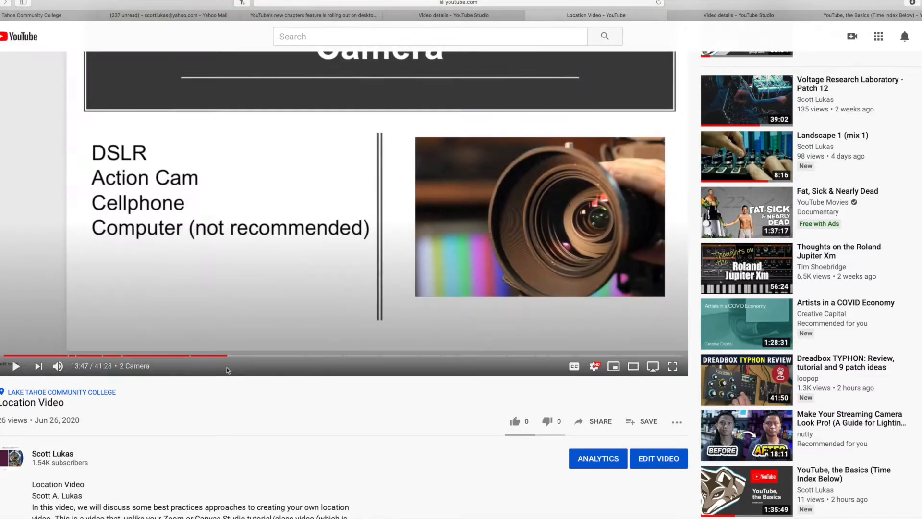
mouse_move(229, 355)
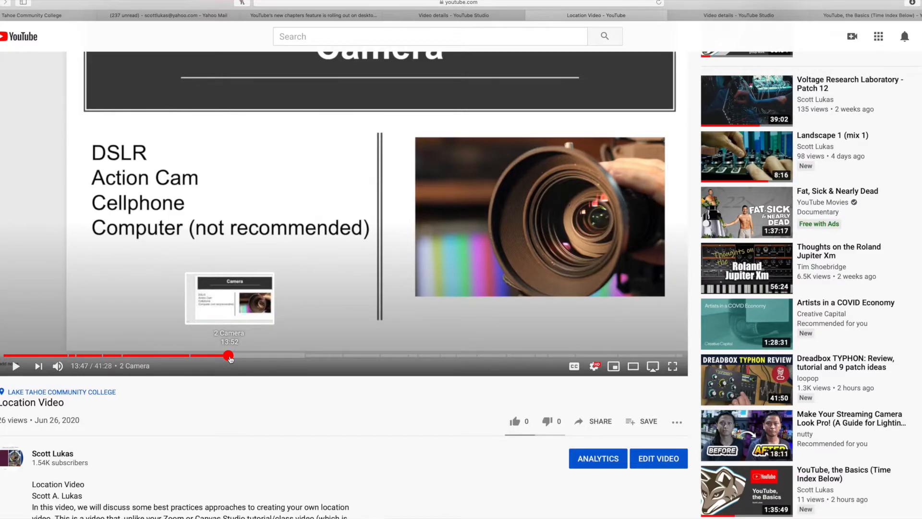
drag(228, 356, 524, 355)
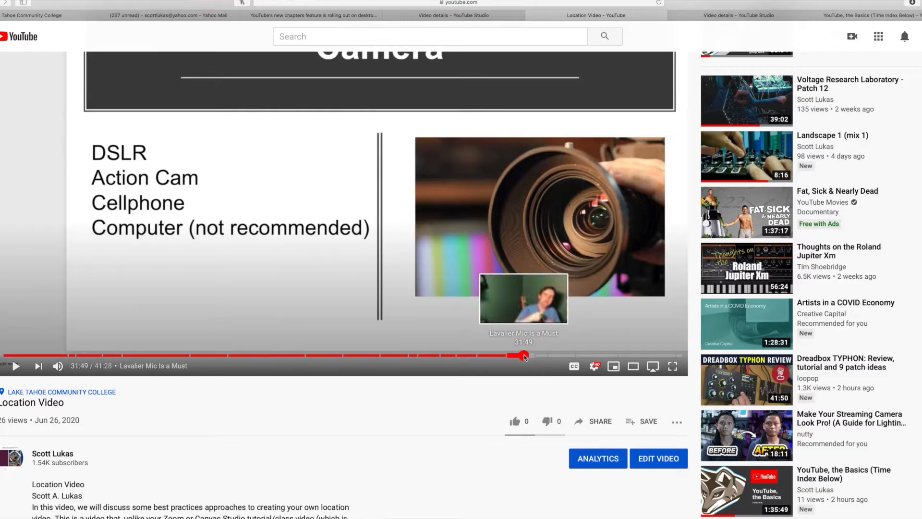